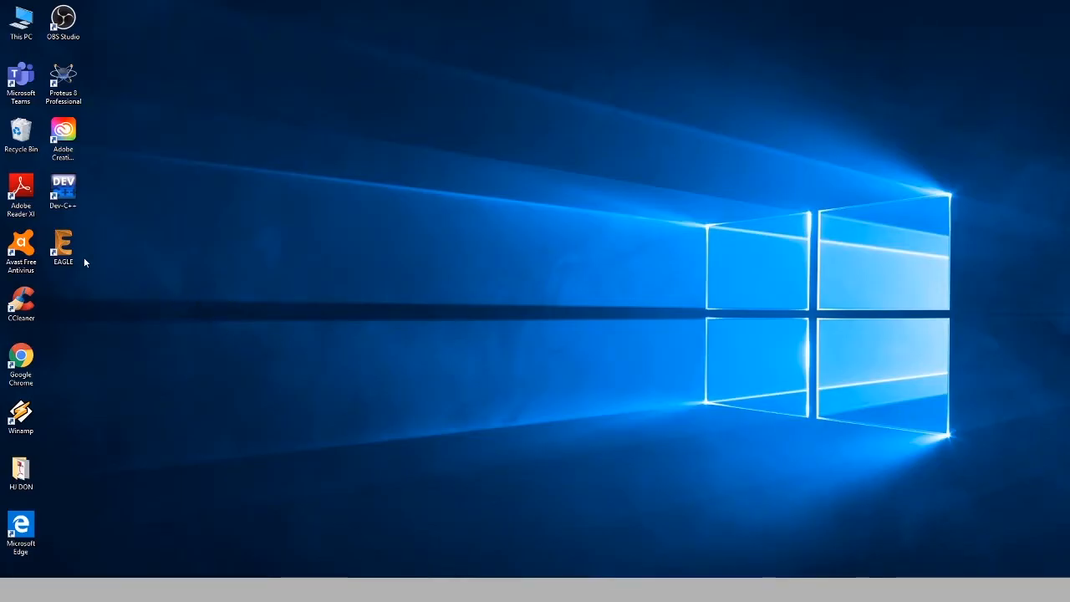
Step: Launch EAGLE from its desktop shortcut so the Control Panel appears
left_click(64, 247)
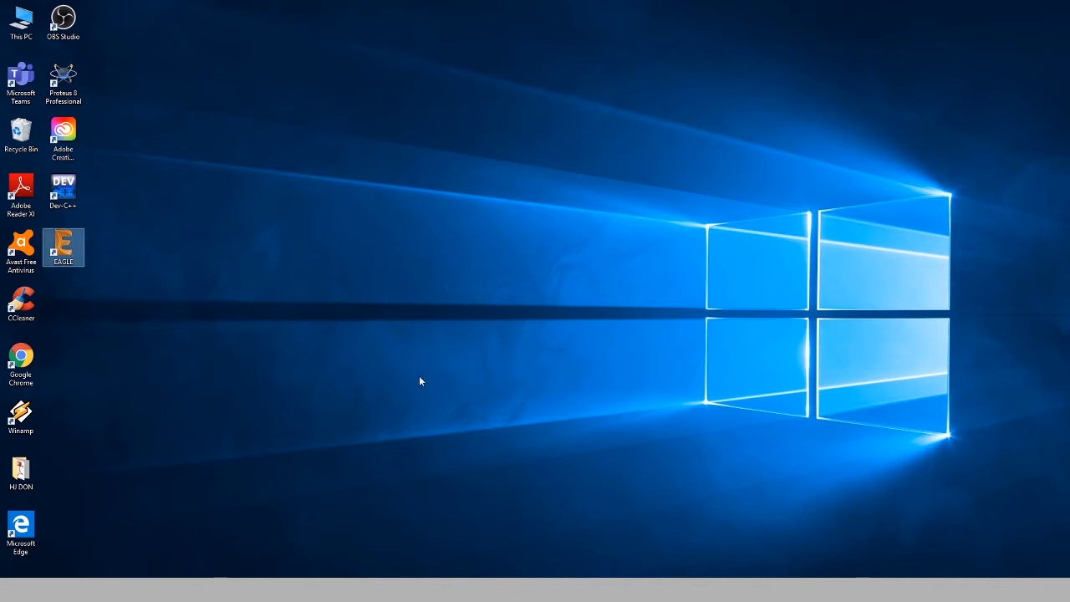
double_click(64, 247)
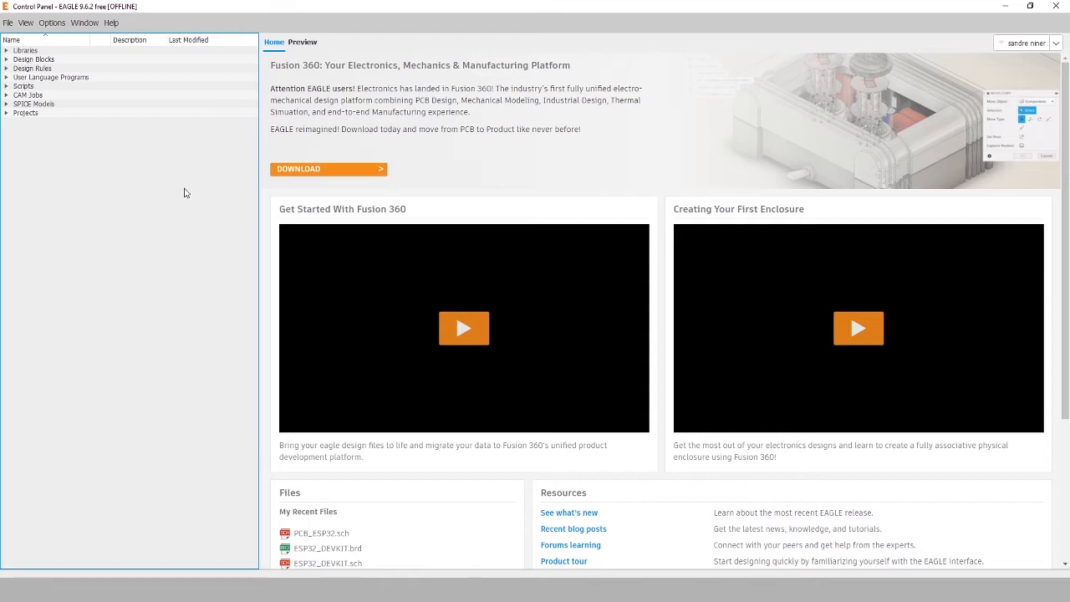
mouse_move(171, 194)
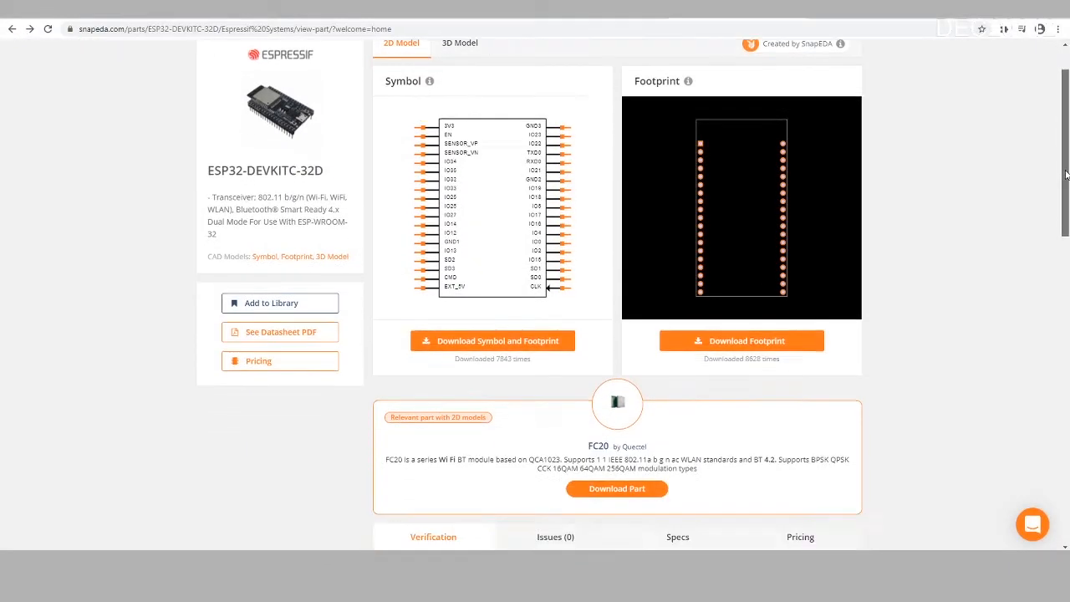
Step: Download the ESP32-DEVKITC-32D symbol and footprint from SnapEDA in EAGLE format
scroll("up", 3)
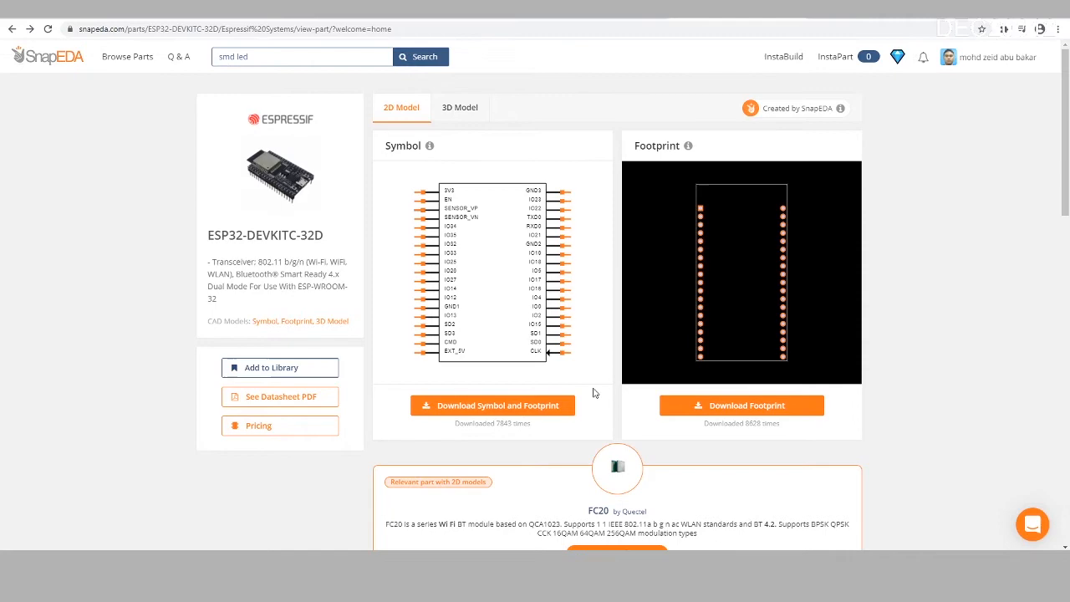
left_click(491, 407)
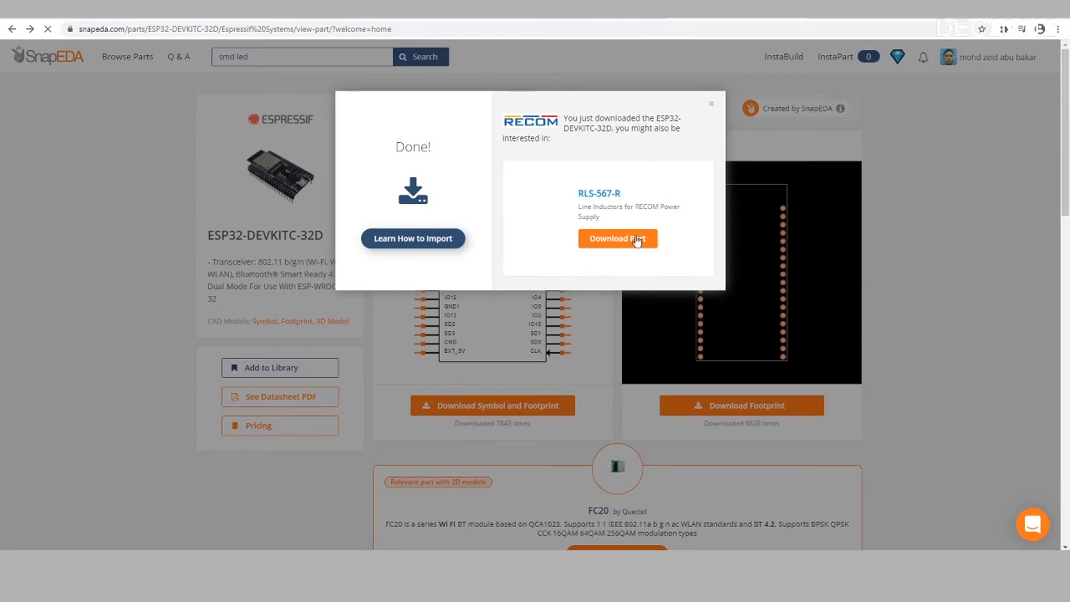
left_click(711, 104)
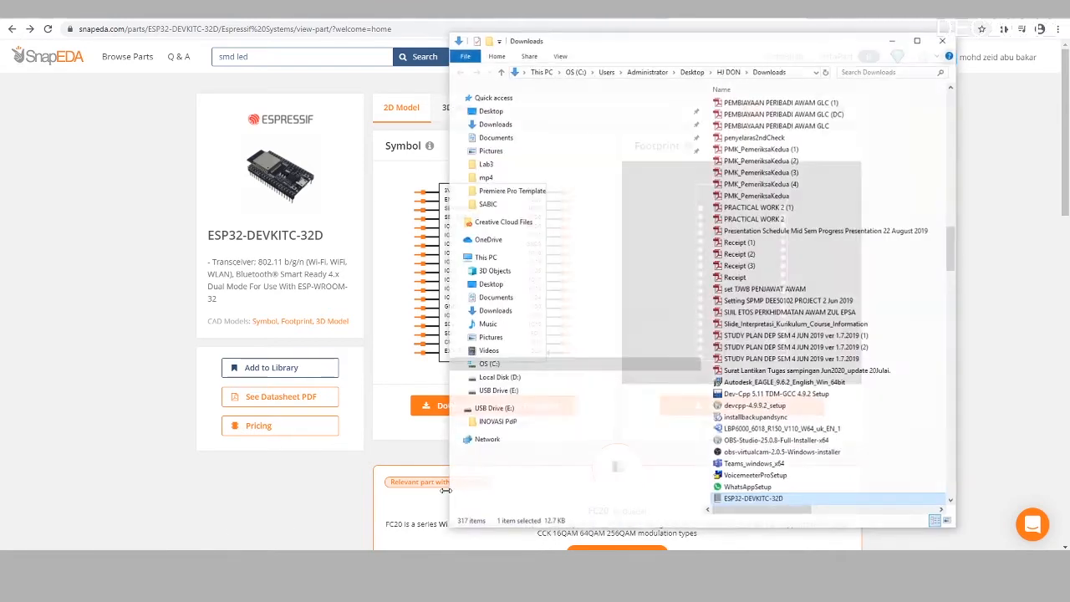
Step: Copy the downloaded ESP32 library file and browse to Documents > EAGLE in File Explorer
right_click(752, 498)
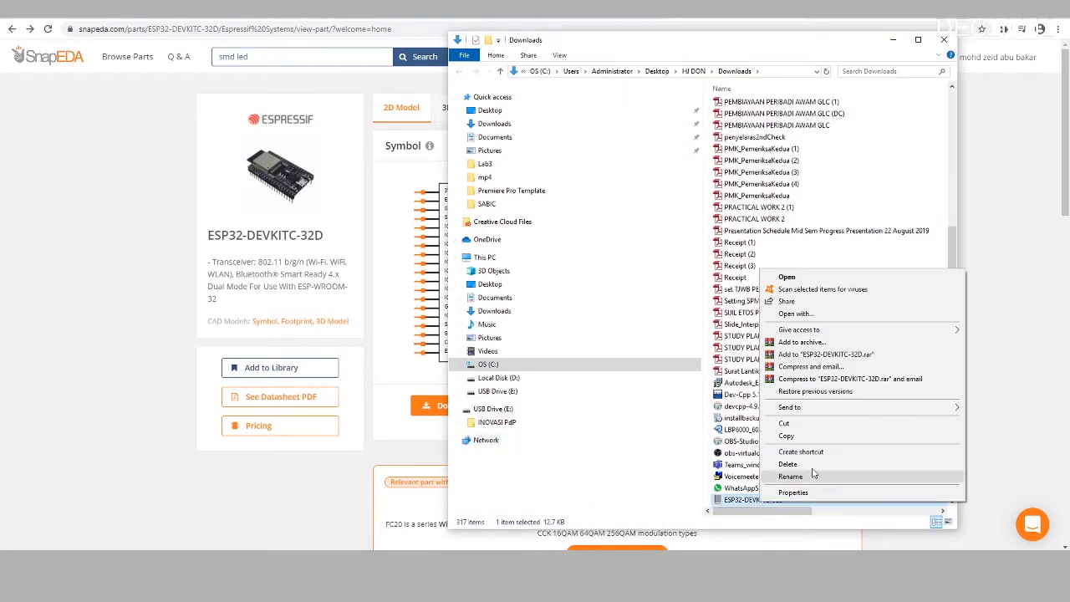
left_click(494, 137)
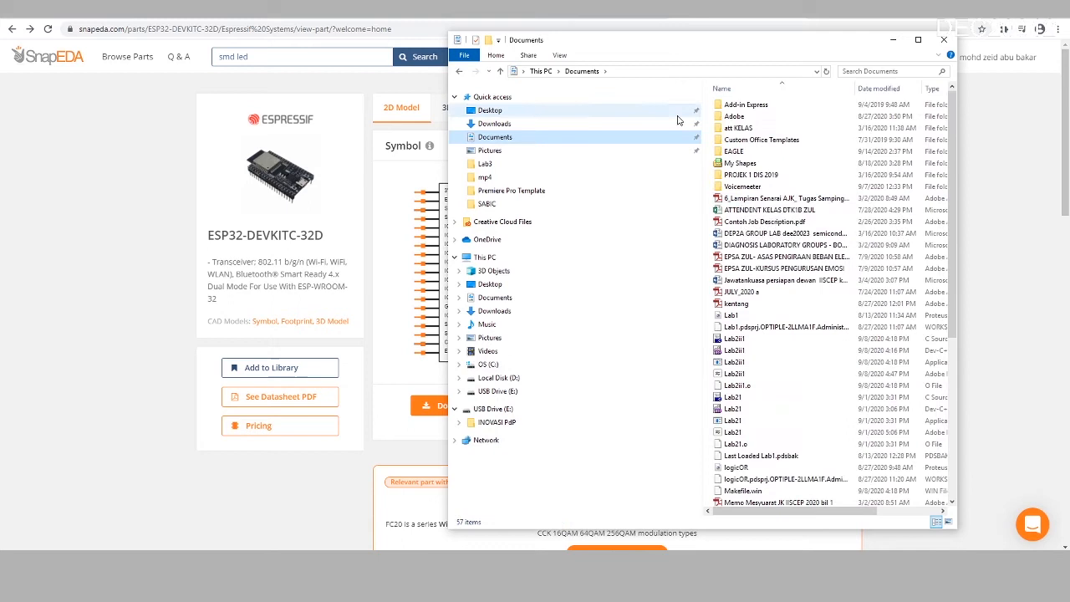
double_click(734, 150)
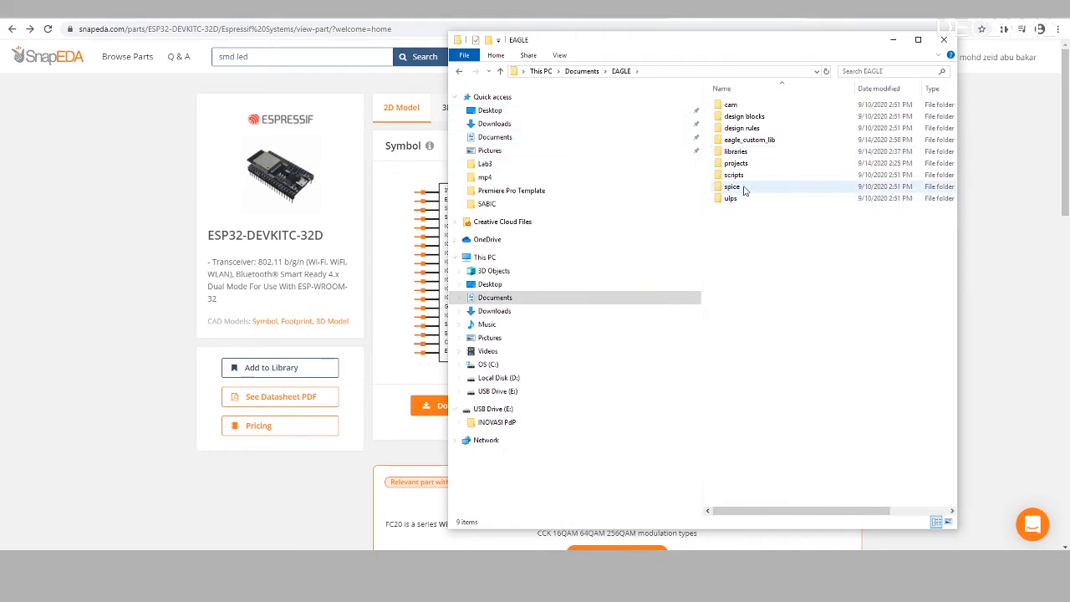
left_click(735, 151)
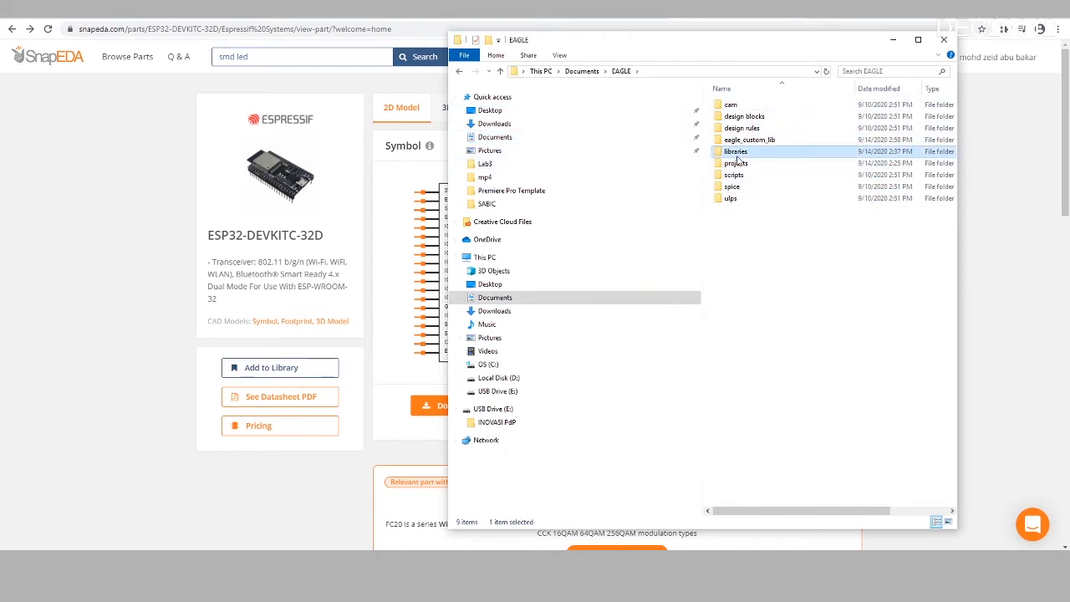
left_click(749, 140)
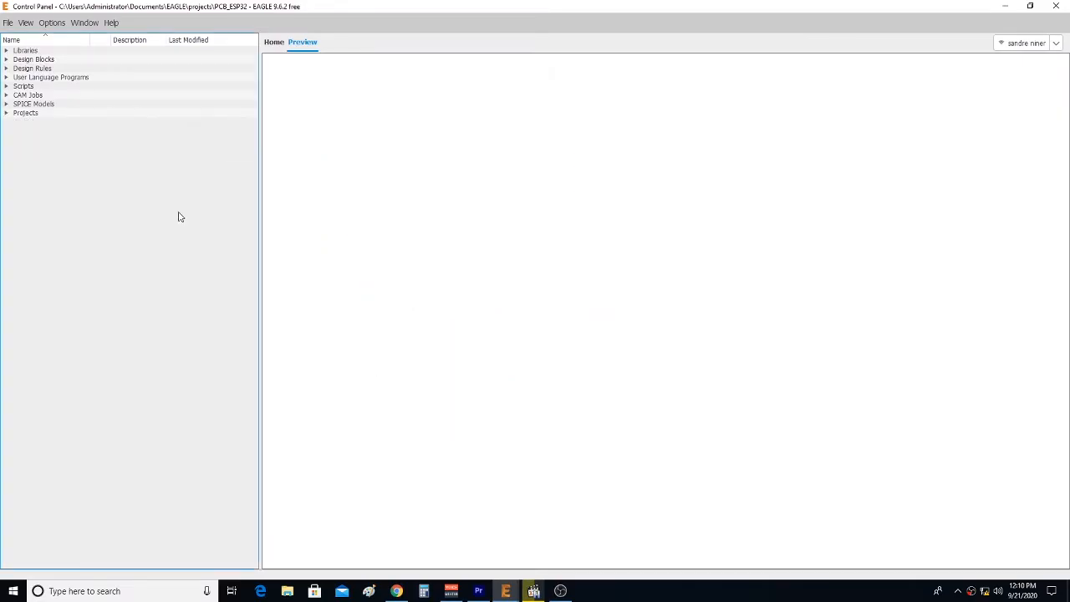
Step: Append ;Documents\EAGLE\eagle_custom_lib to the Libraries path in Options > Directories
left_click(51, 23)
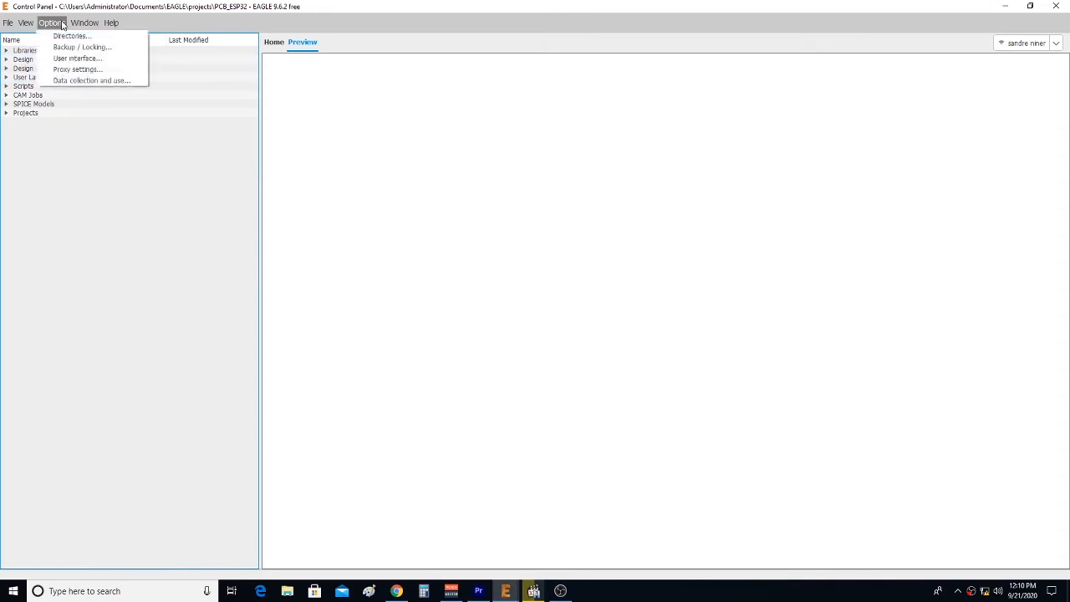
left_click(130, 69)
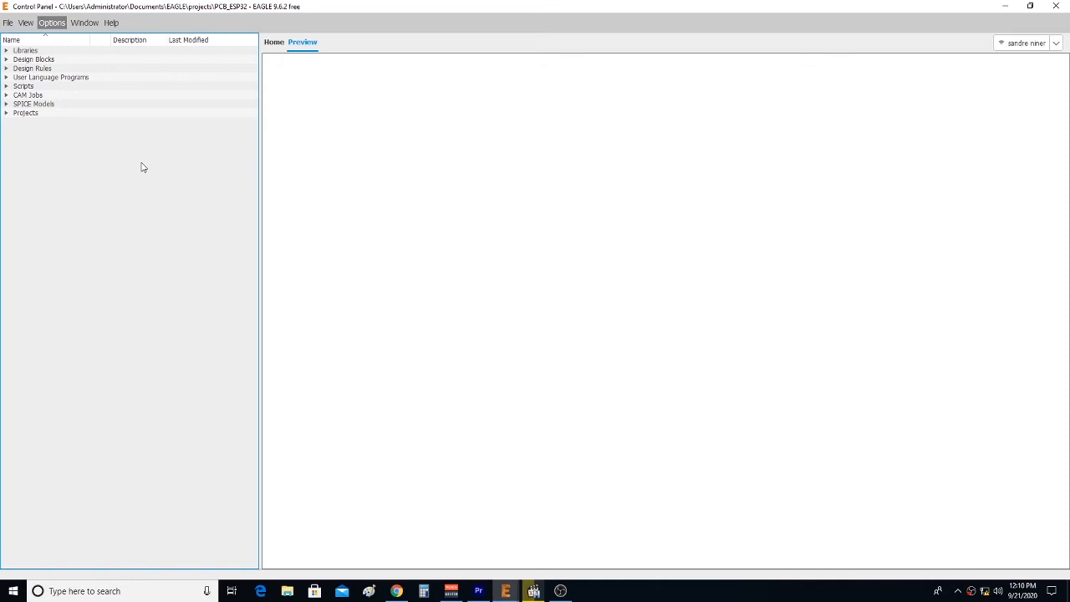
left_click(50, 24)
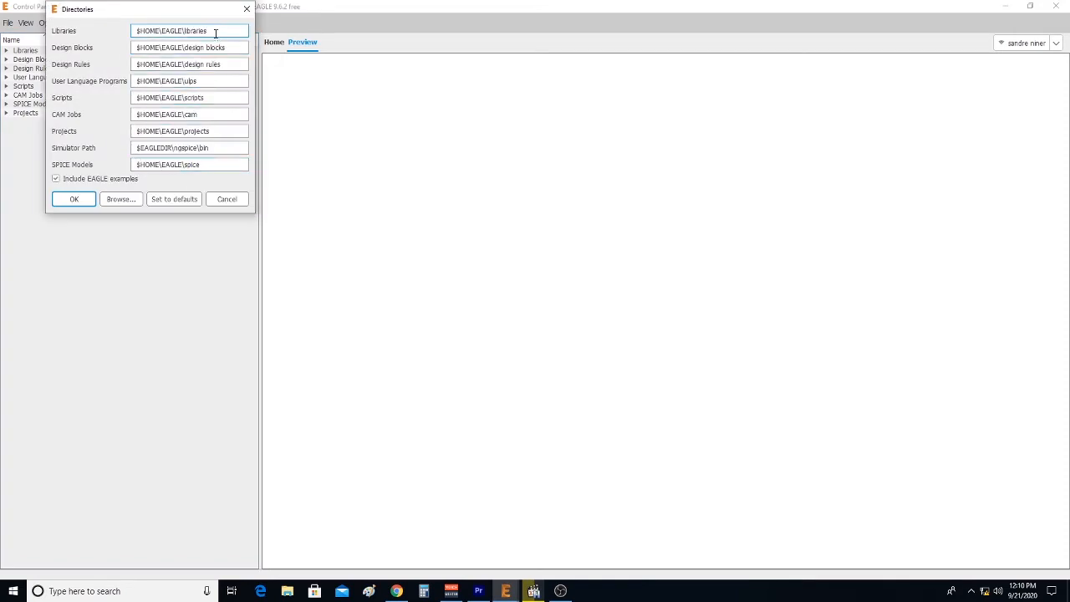
type(";")
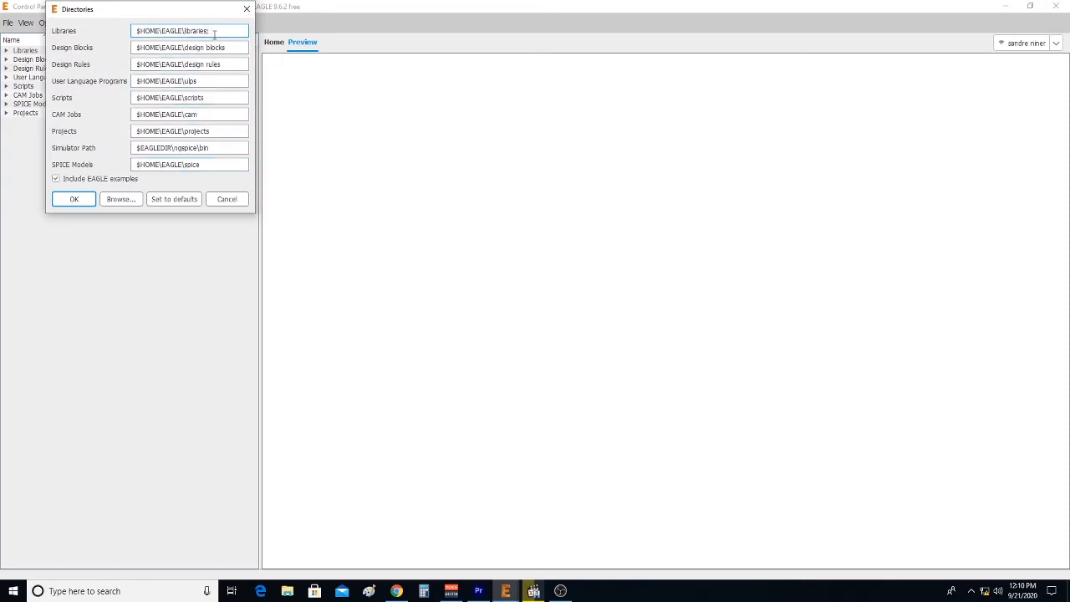
type("Documents\\EAGLE\\eagle_custom_lib")
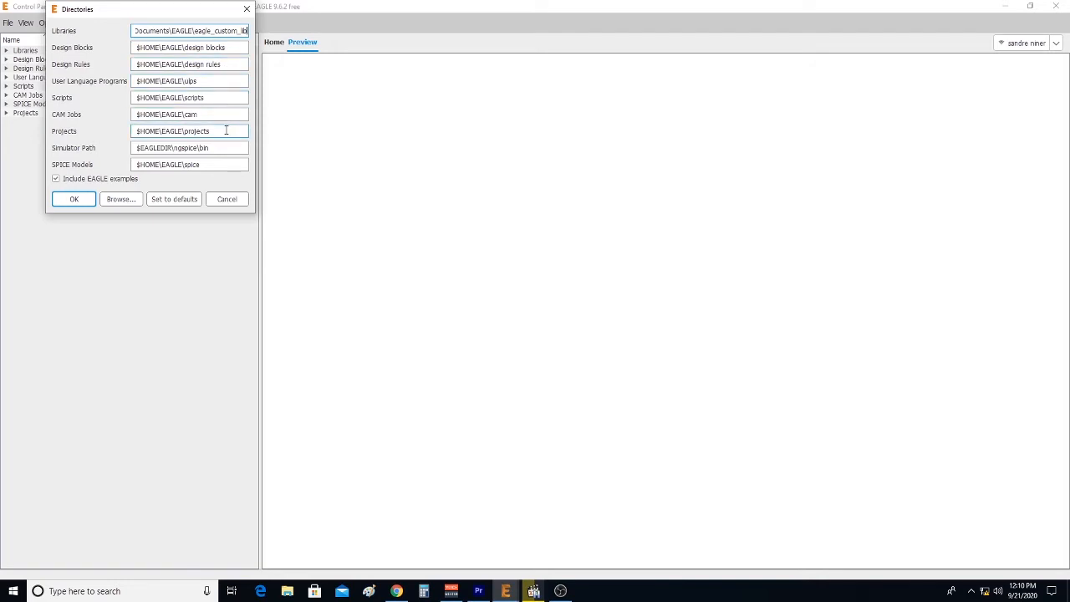
left_click(74, 199)
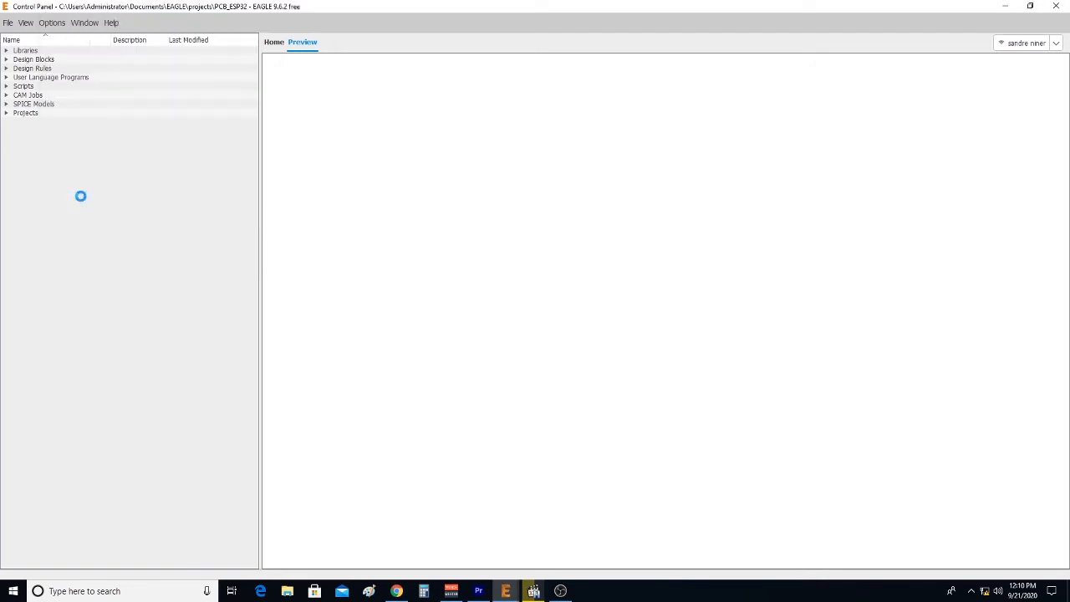
Step: Show the Libraries overview and bring up the ESP32 project schematic
left_click(25, 50)
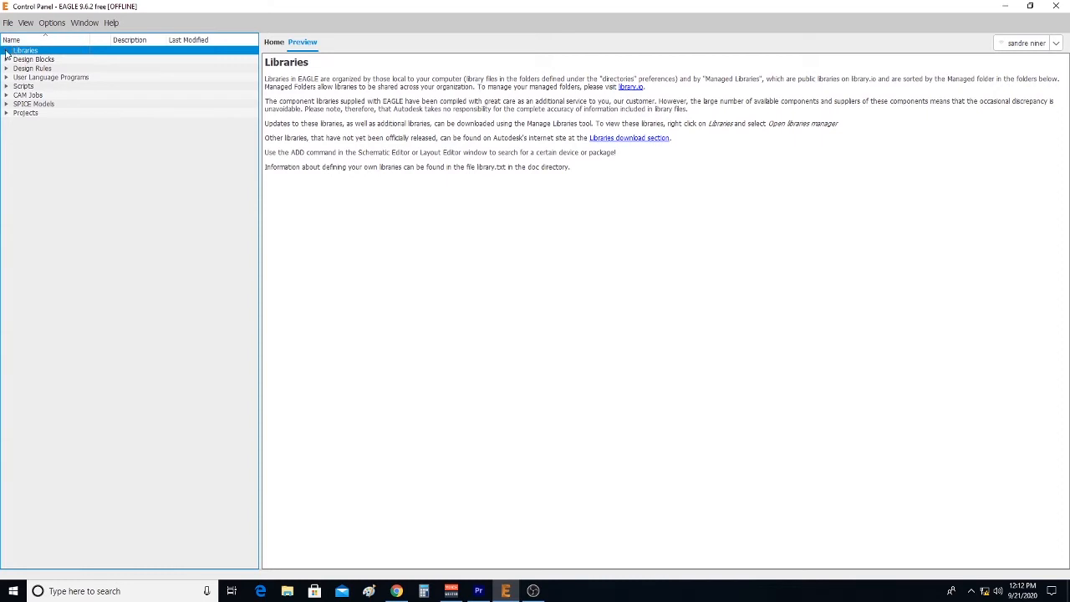
left_click(6, 51)
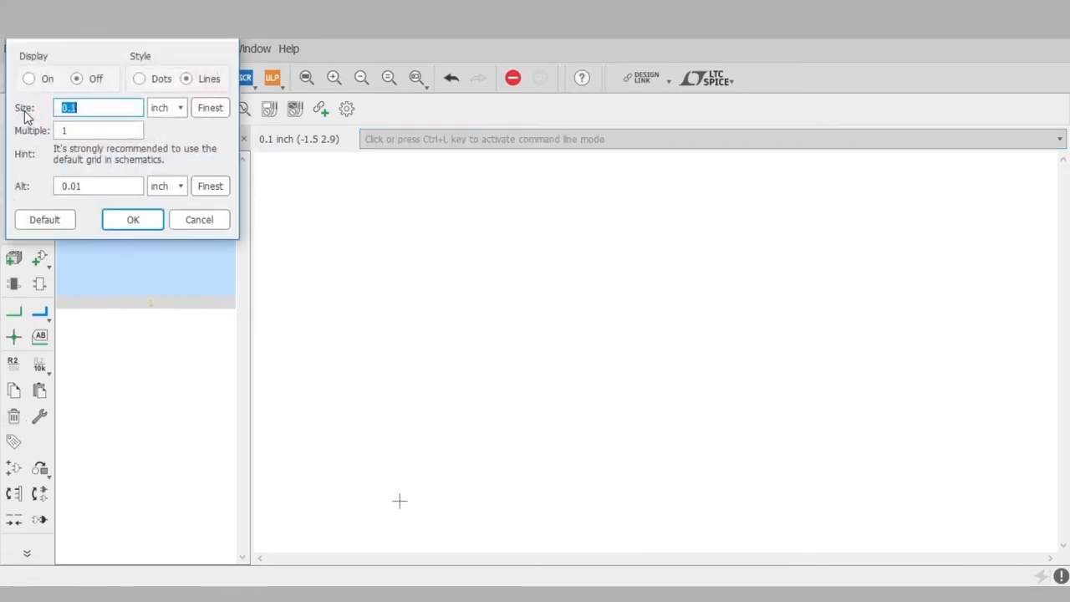
Step: Place the NODEMCU module symbol in the schematic
left_click(30, 78)
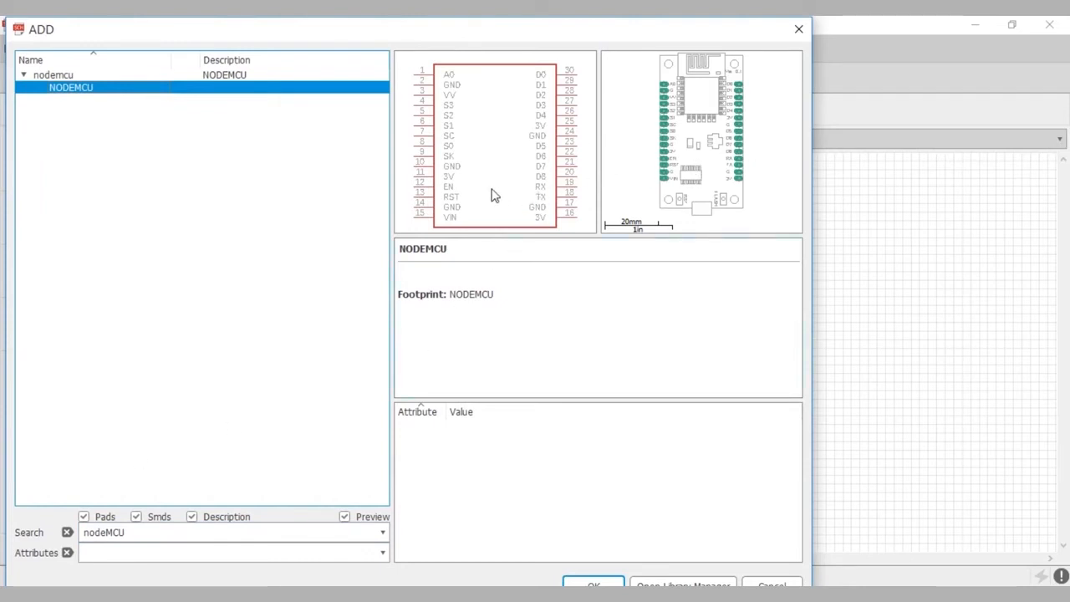
left_click(592, 582)
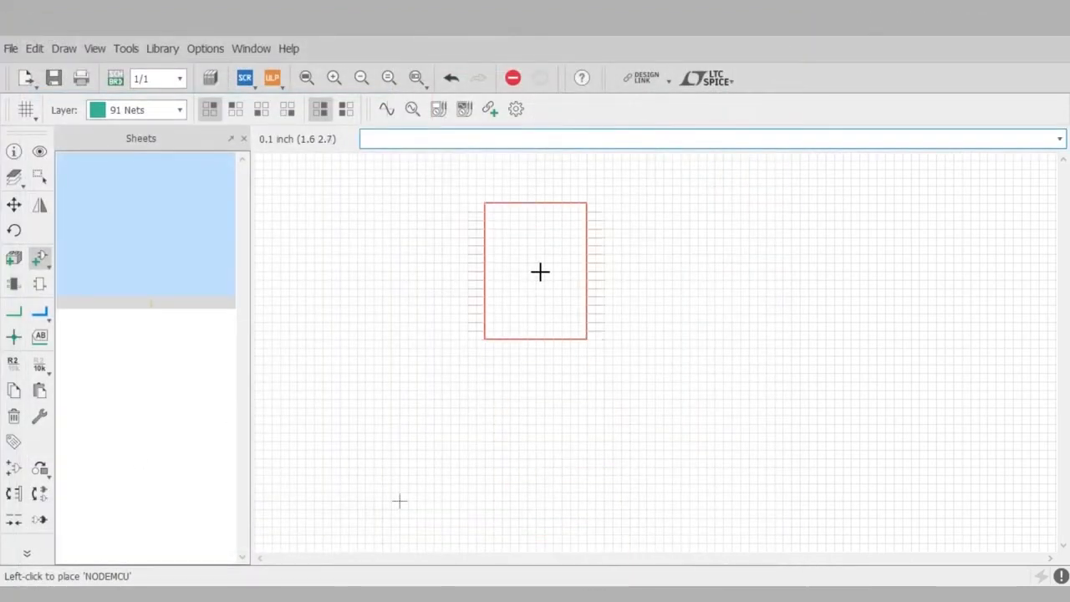
mouse_move(508, 301)
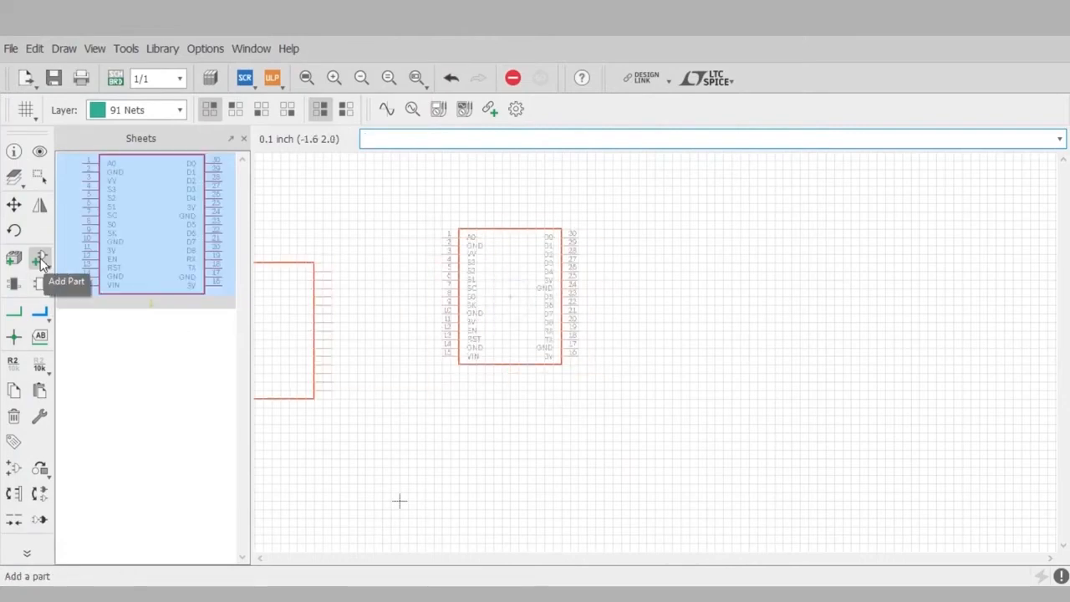
Step: Add two FE15-1 15-pin female headers, one on each side of the module
left_click(40, 258)
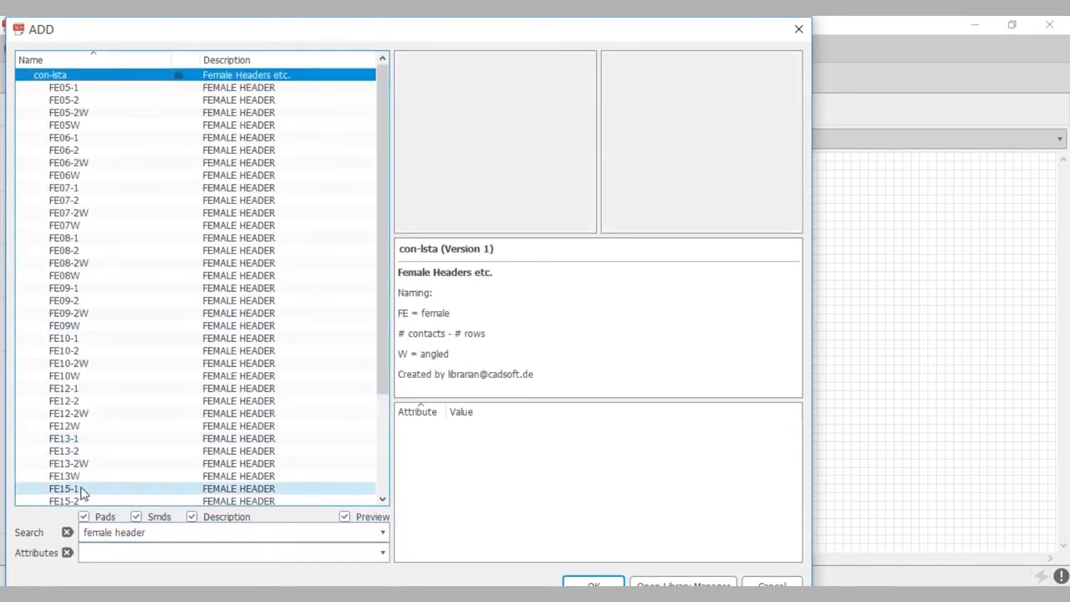
left_click(63, 489)
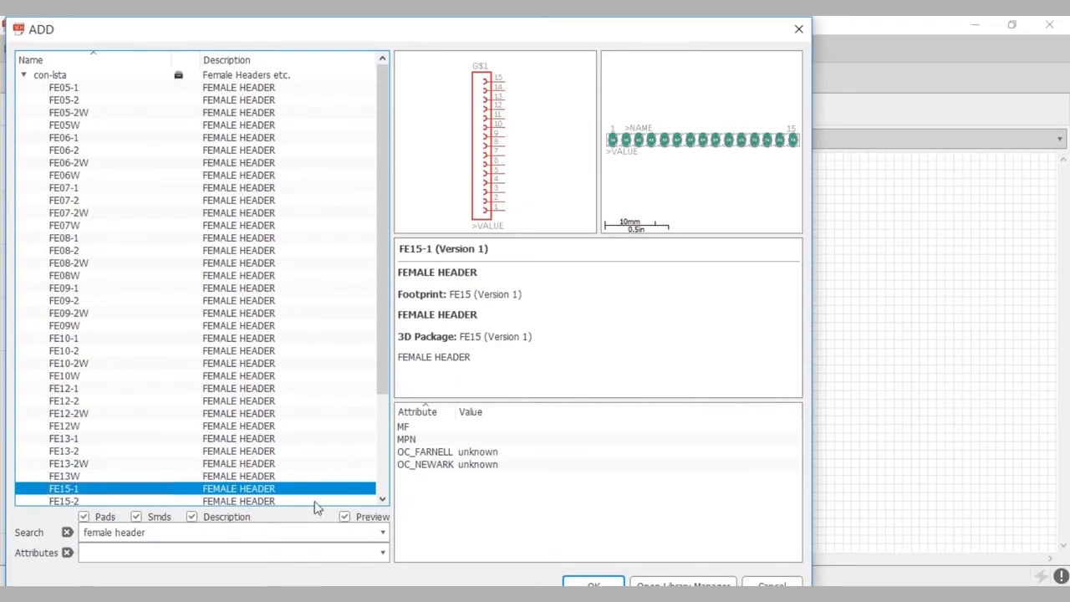
left_click(592, 583)
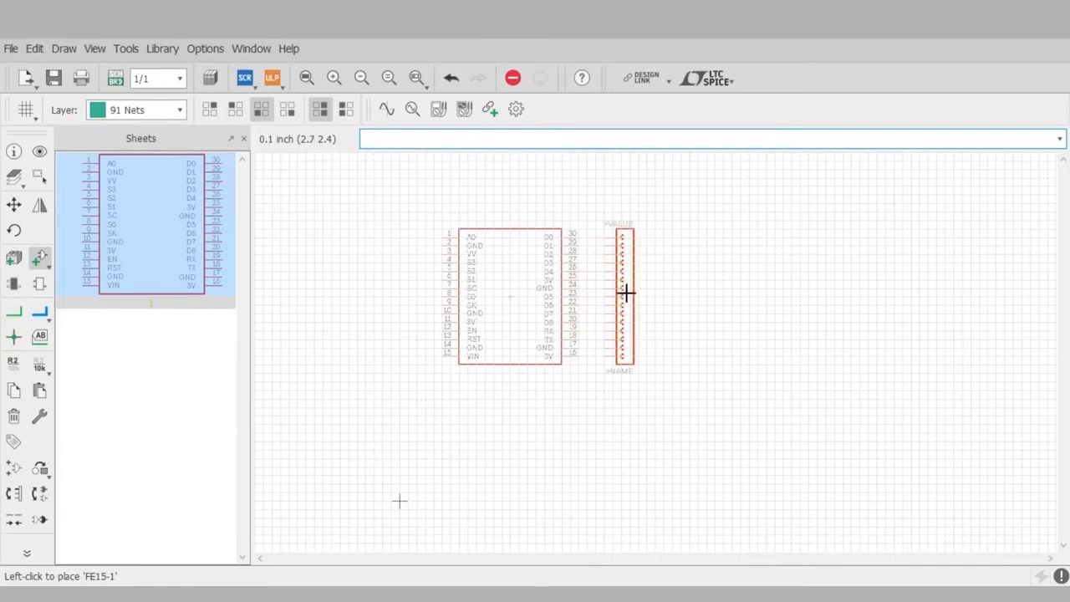
left_click(415, 303)
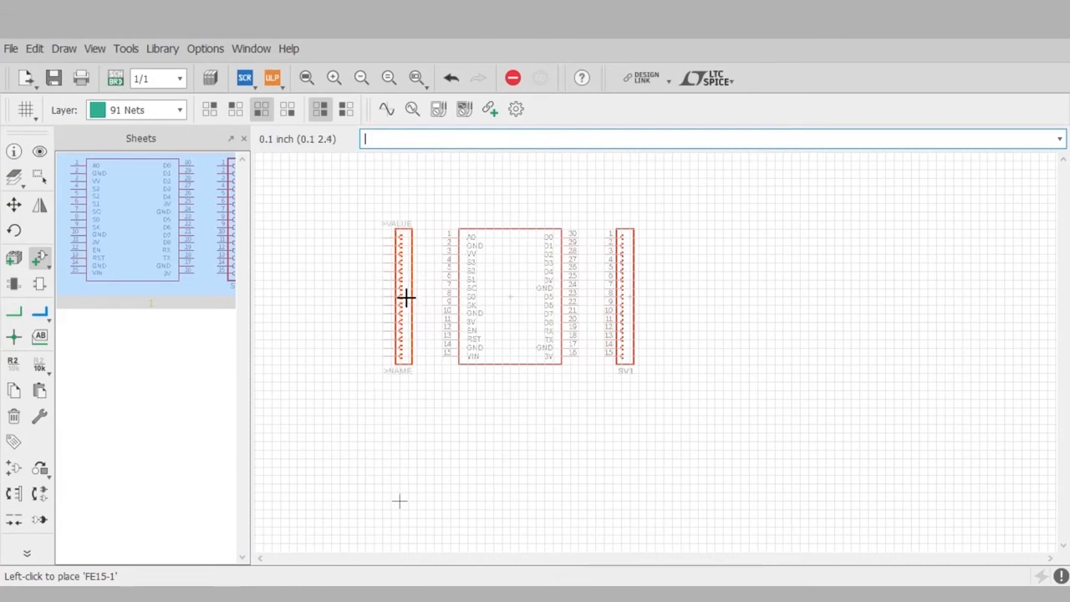
left_click(398, 297)
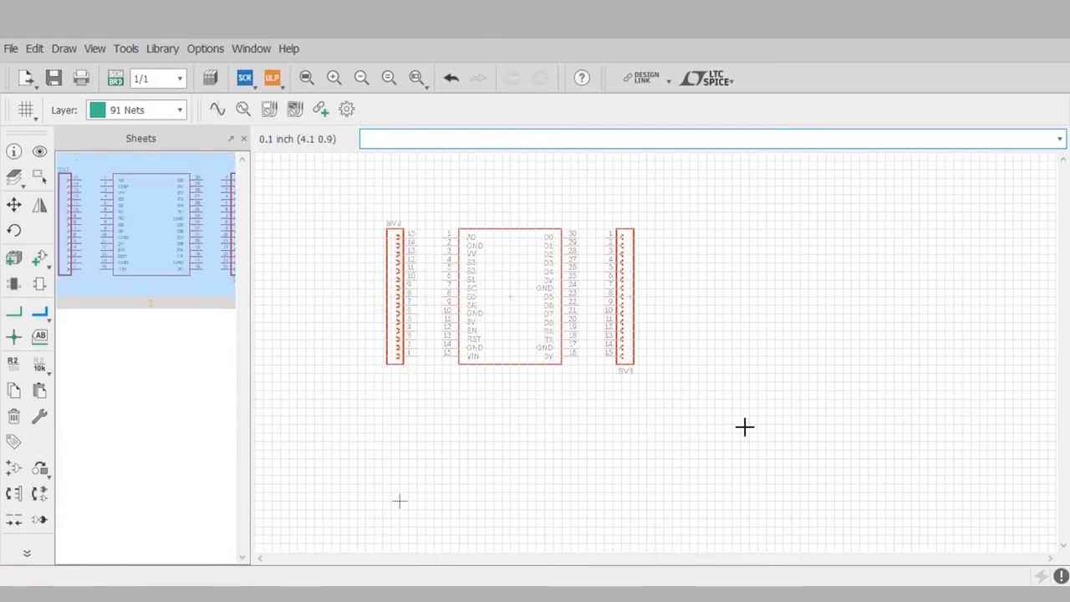
left_click(40, 336)
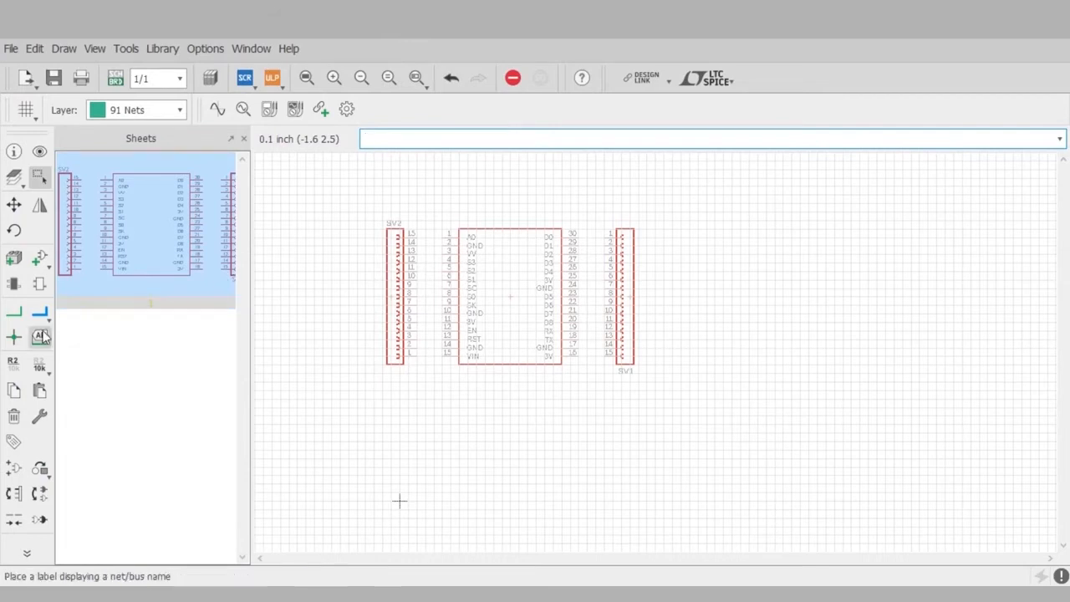
Step: Start the Net tool to wire the SV2 header pins to the module's left-side pins
left_click(13, 313)
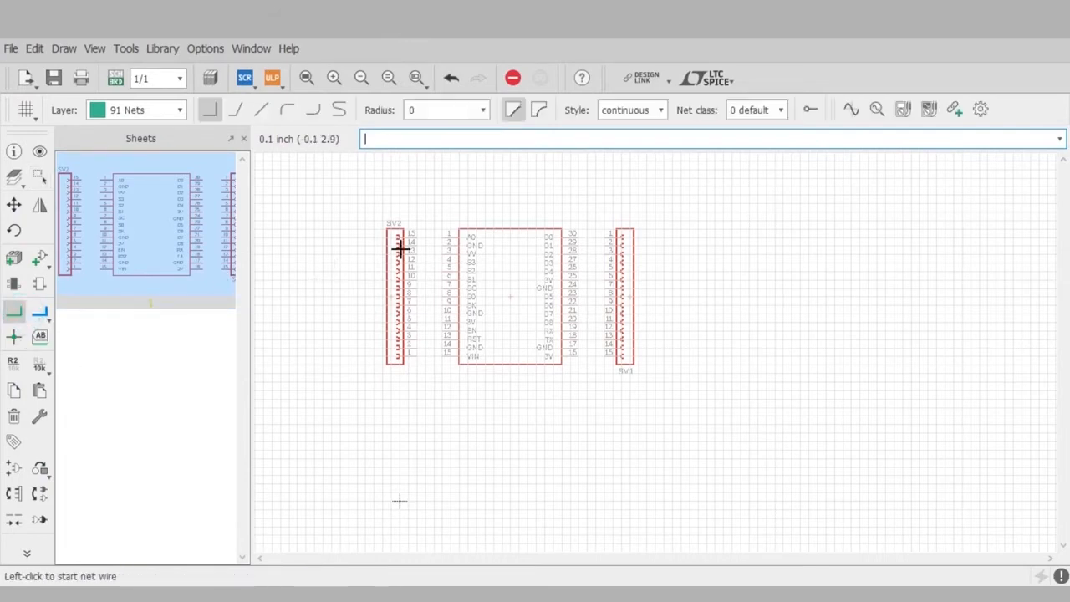
mouse_move(443, 236)
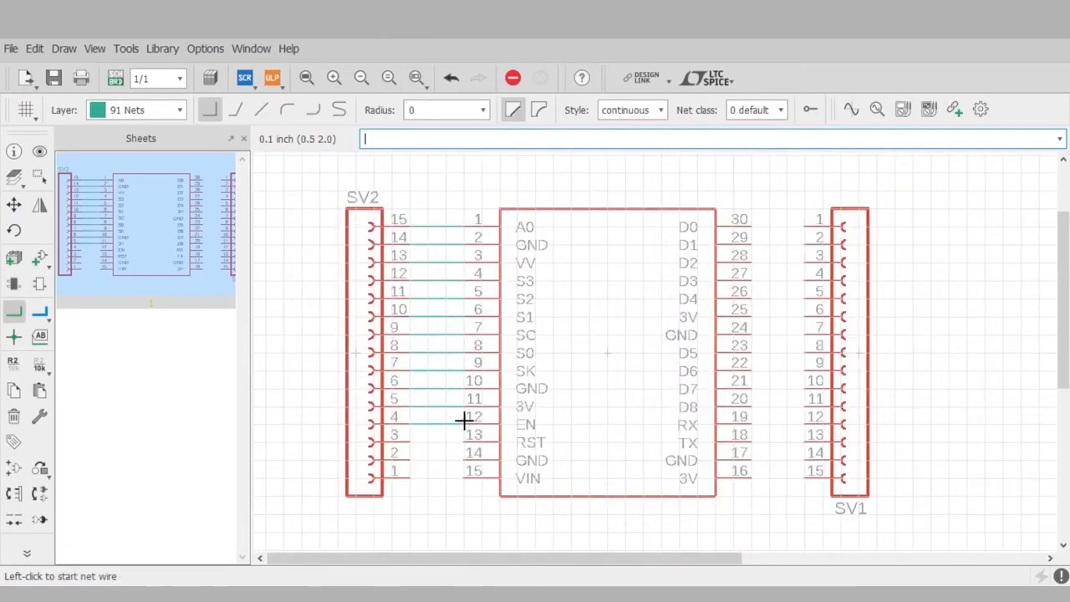
mouse_move(755, 298)
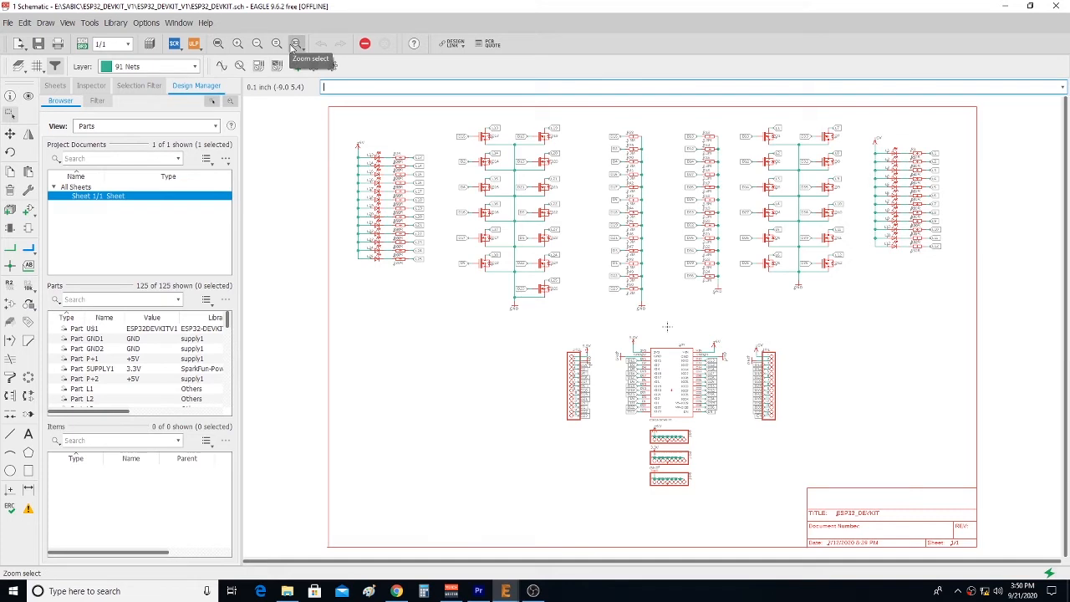
Step: Zoom into the module and header area, then fit the whole finished schematic in view
left_click_drag(508, 301, 806, 499)
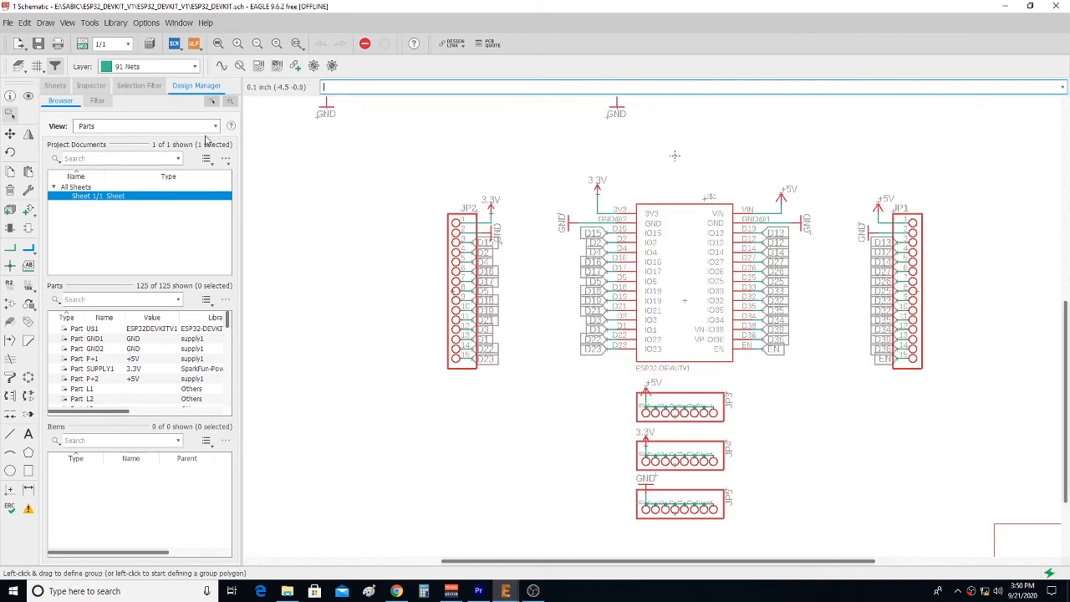
left_click(217, 44)
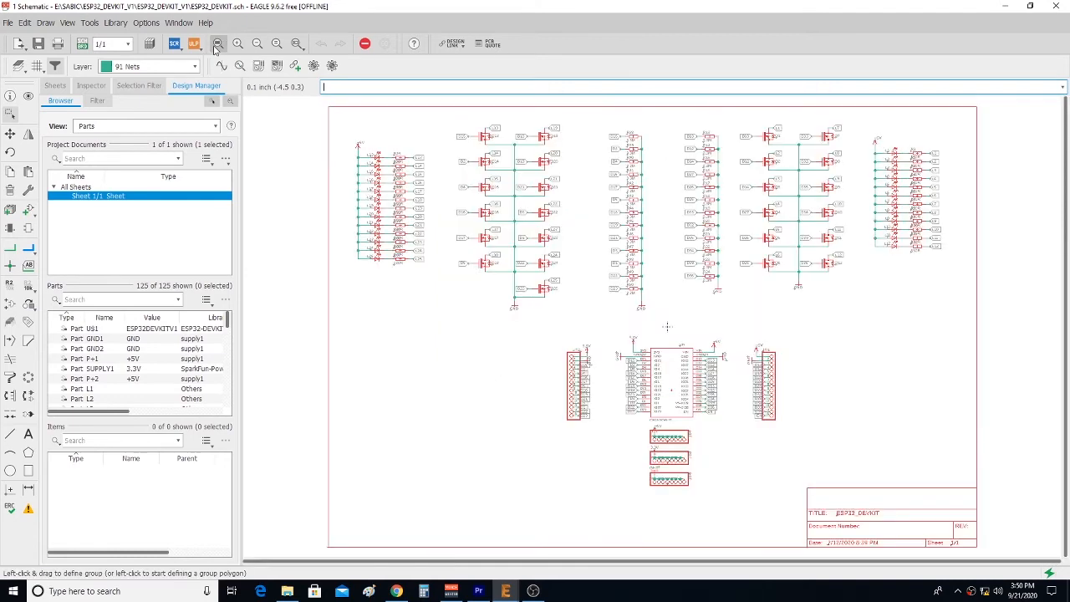
mouse_move(82, 43)
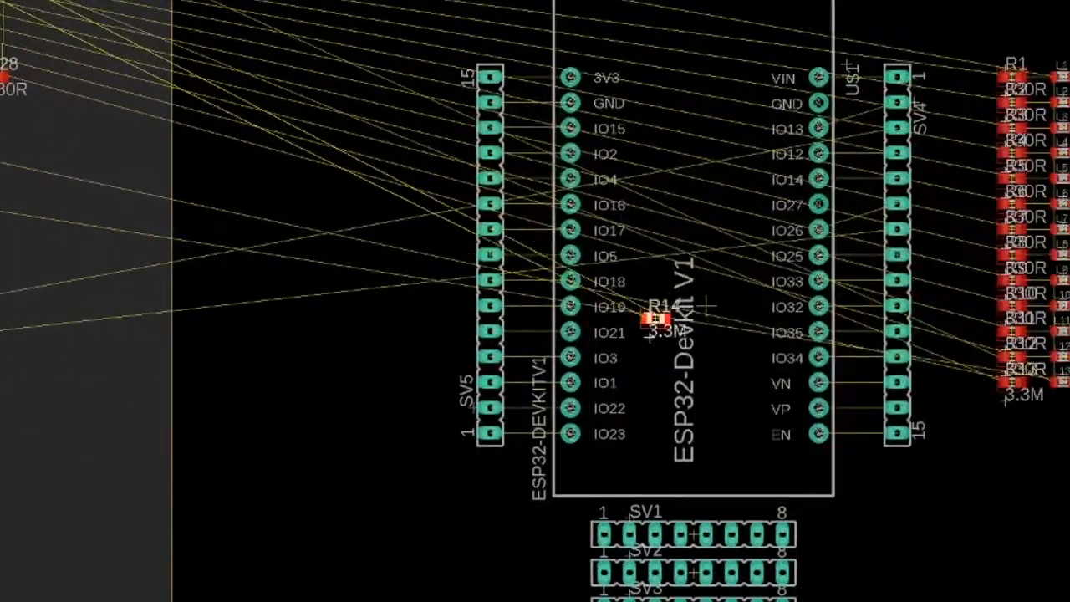
Step: Zoom the board editor so the whole 50 × 70 mm board outline is visible
left_click_drag(655, 321, 1012, 406)
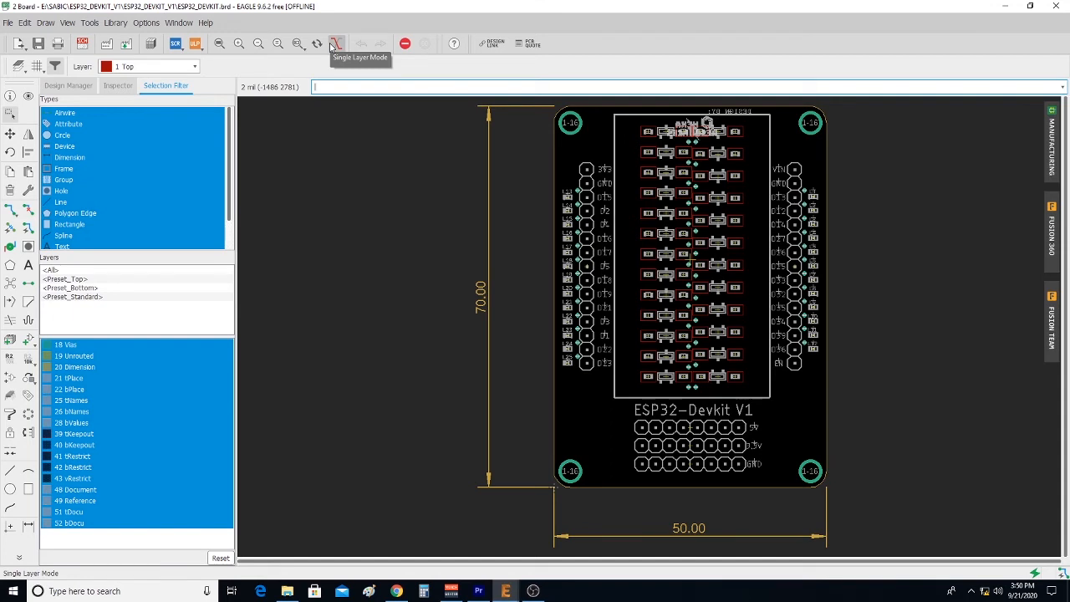
Step: In Single Layer Mode, view the 1 Top, 16 Bottom and 17 Pads layers in turn
left_click(336, 43)
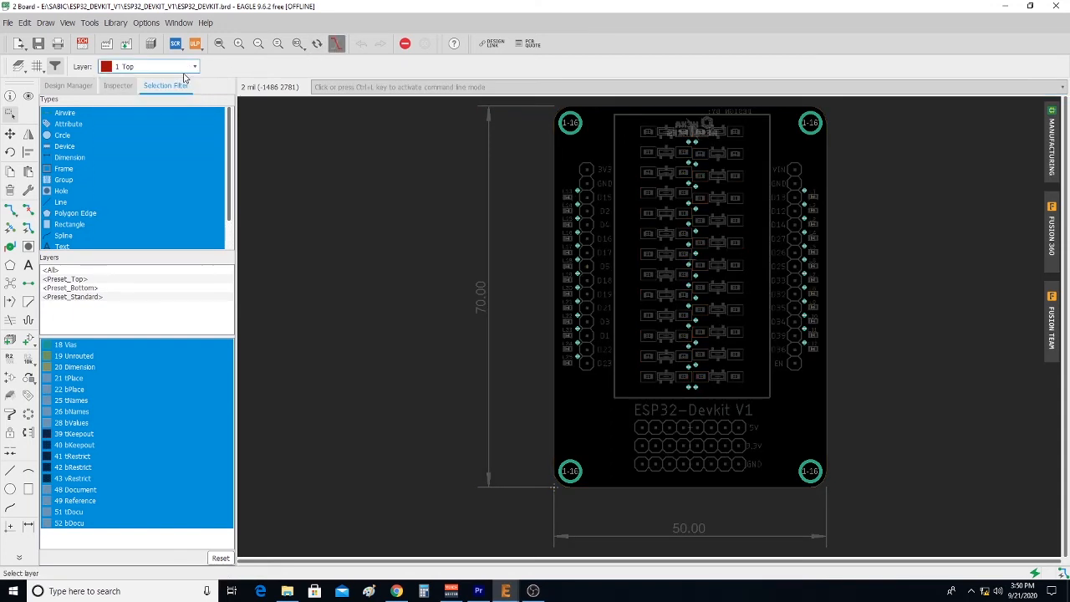
mouse_move(191, 74)
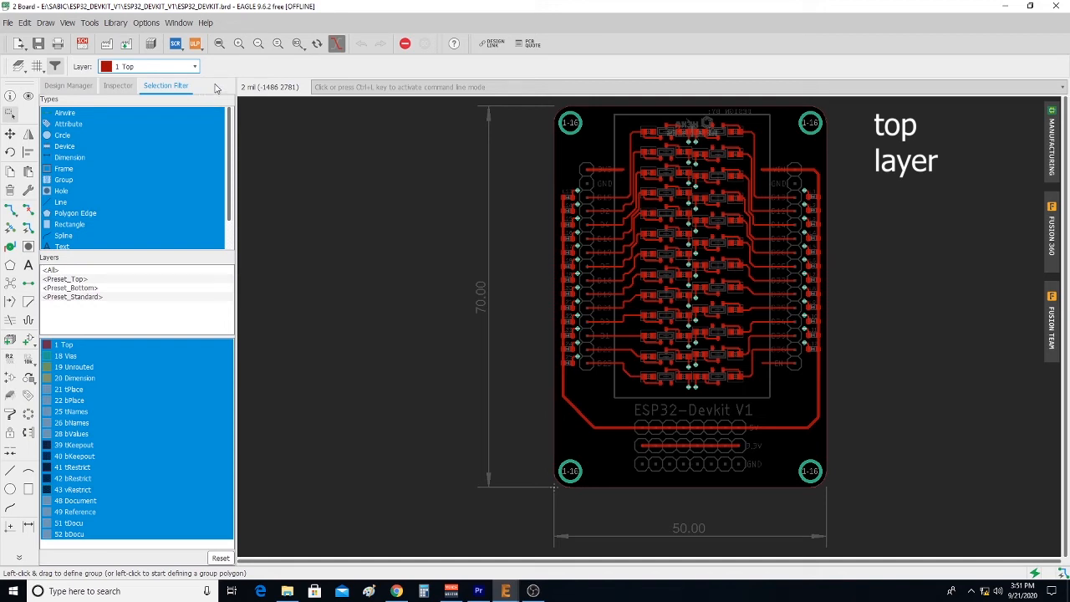
left_click(150, 67)
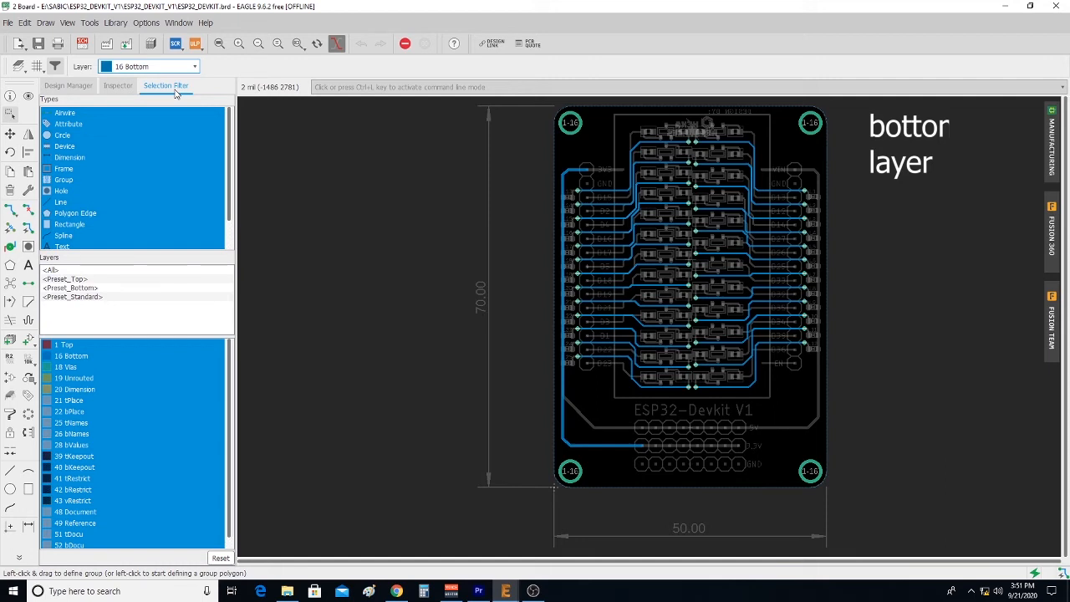
left_click(193, 66)
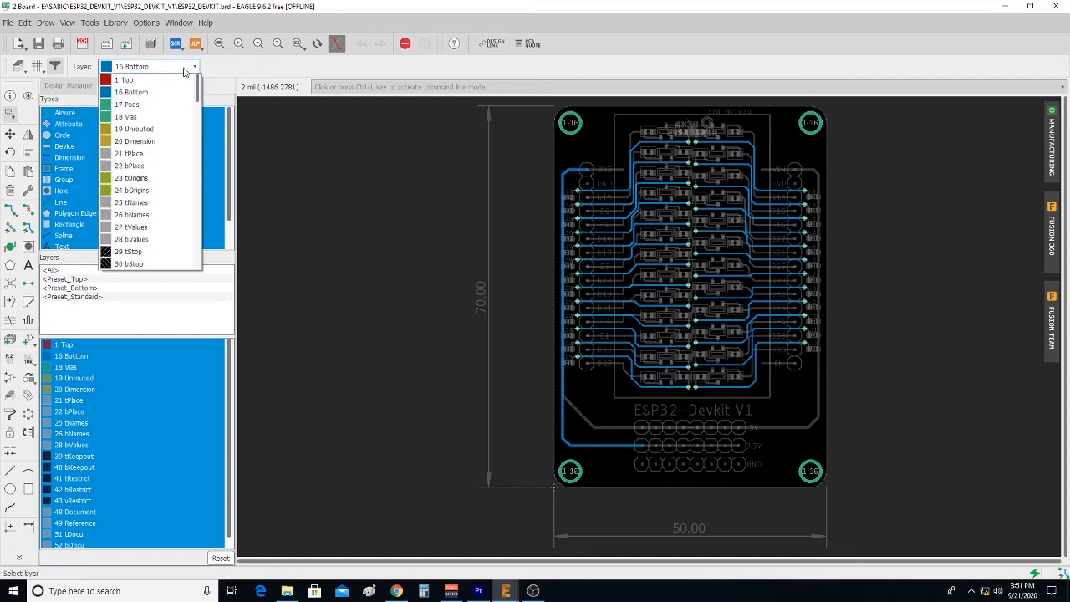
left_click(127, 103)
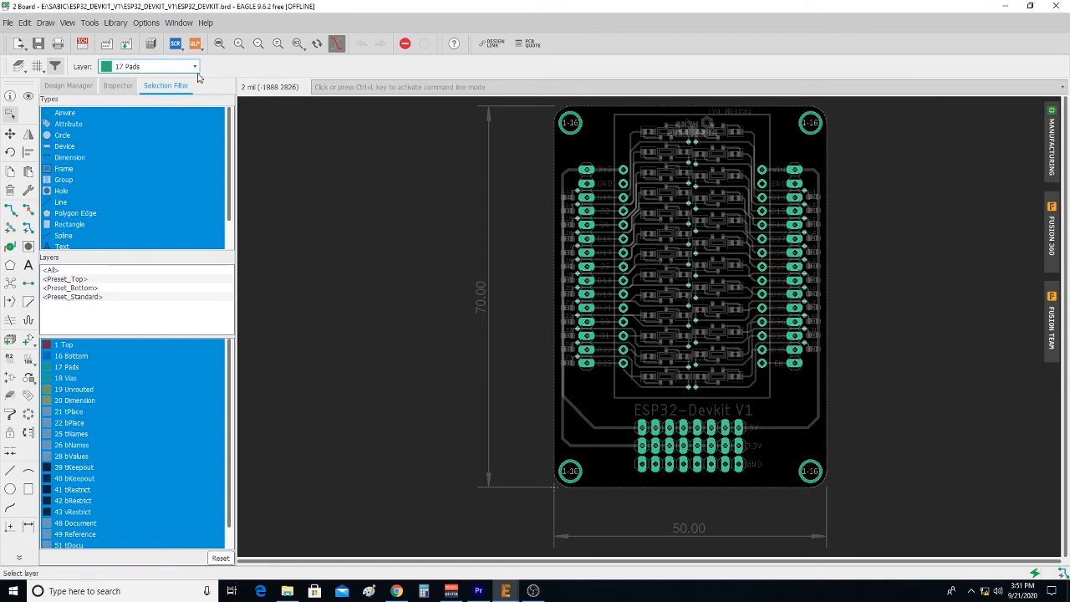
left_click(148, 67)
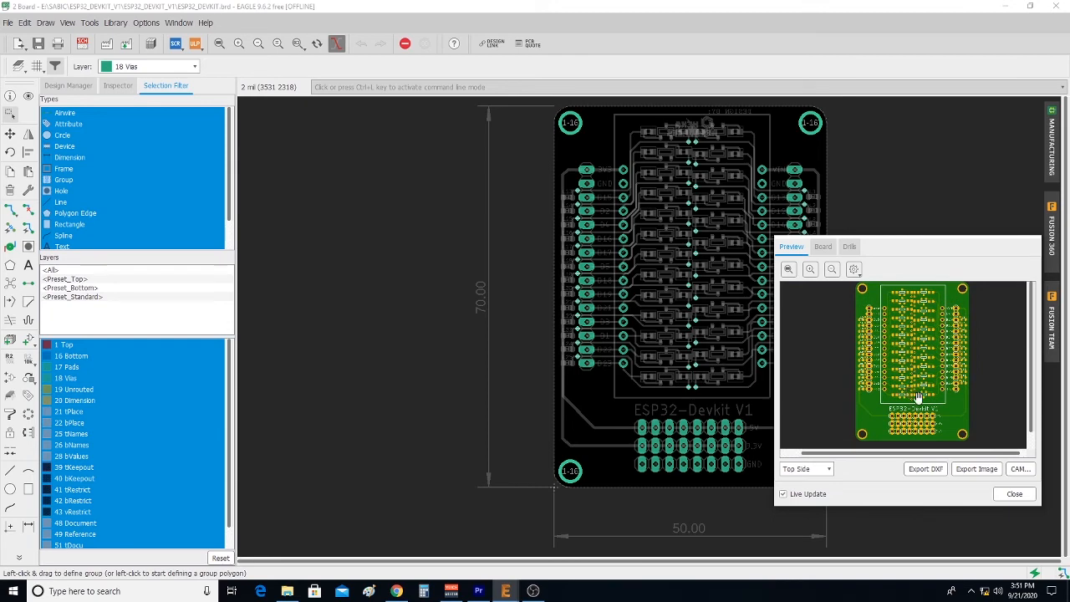
Step: Fit the board preview to view and switch it to the Bottom Side
left_click(810, 267)
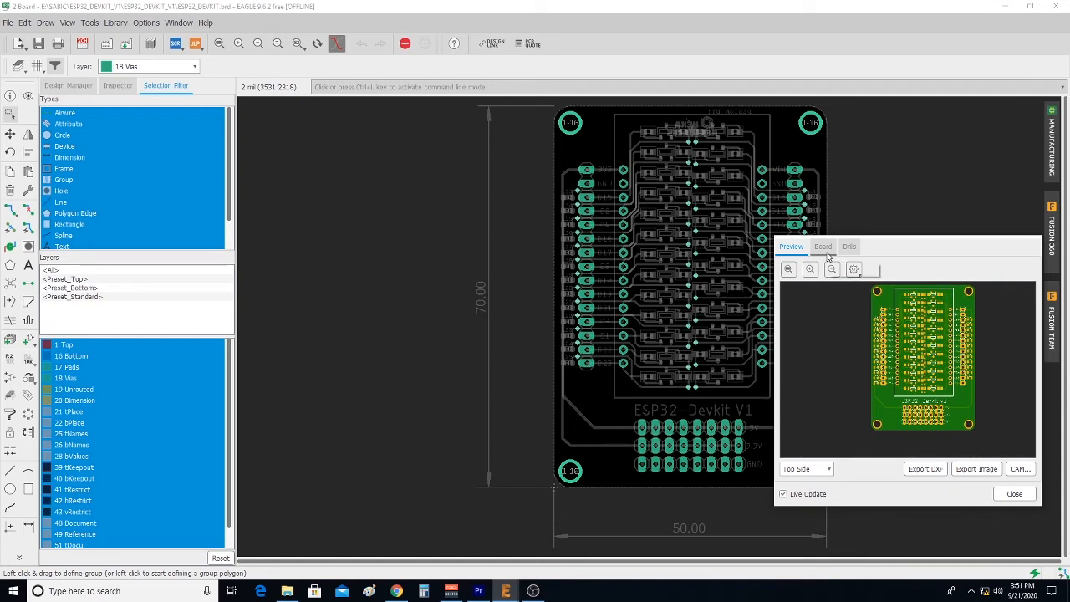
left_click(806, 469)
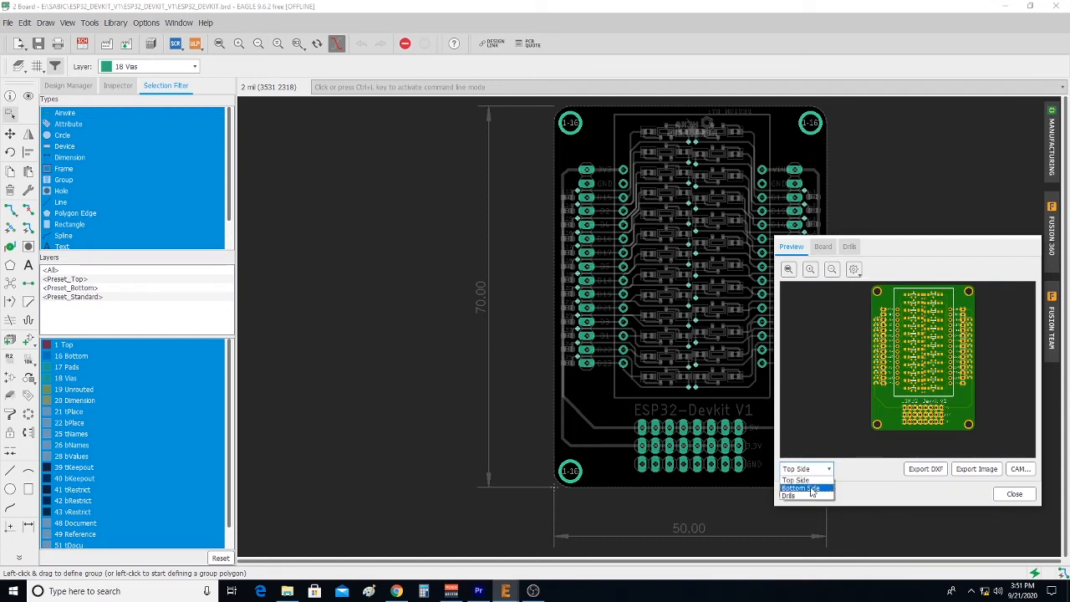
left_click(801, 488)
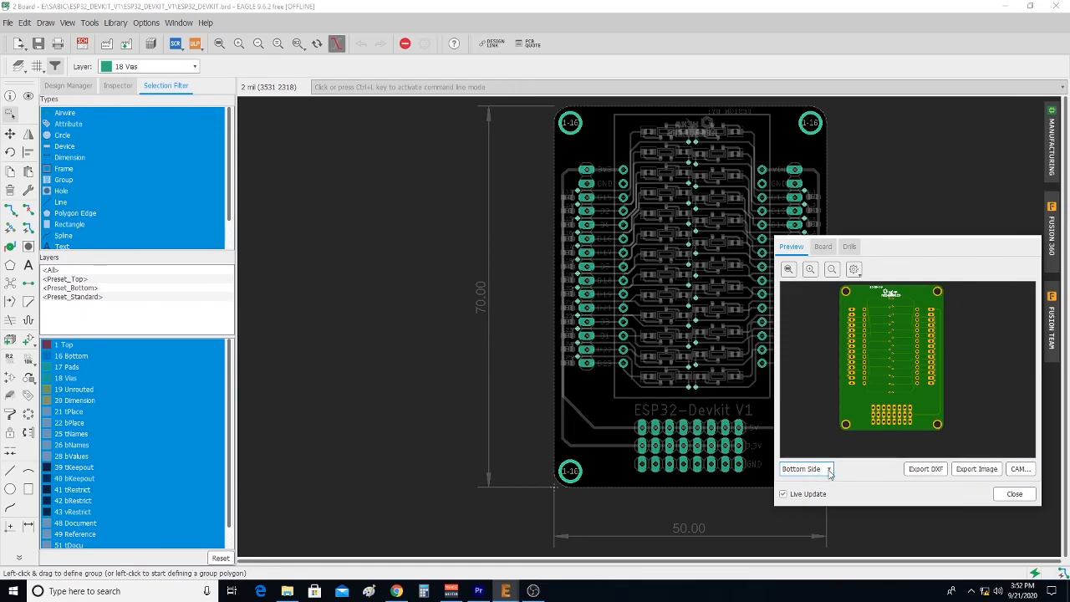